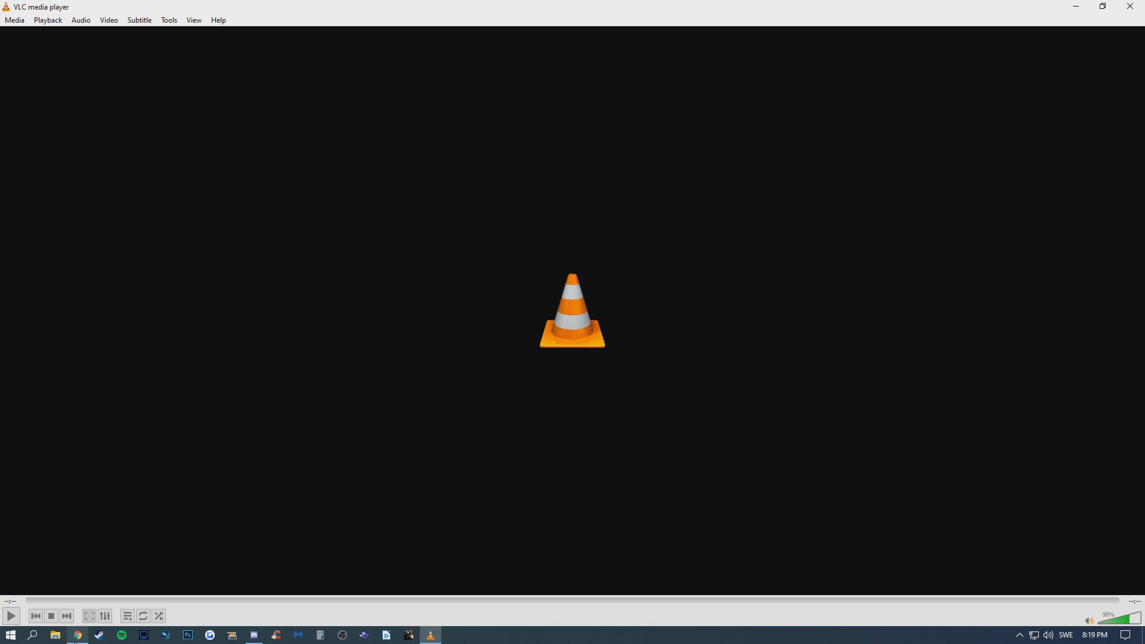
- Switch from the empty VLC player to Chrome's YouTube channel videos page
{"action": "left_click", "coordinate": [76, 634]}
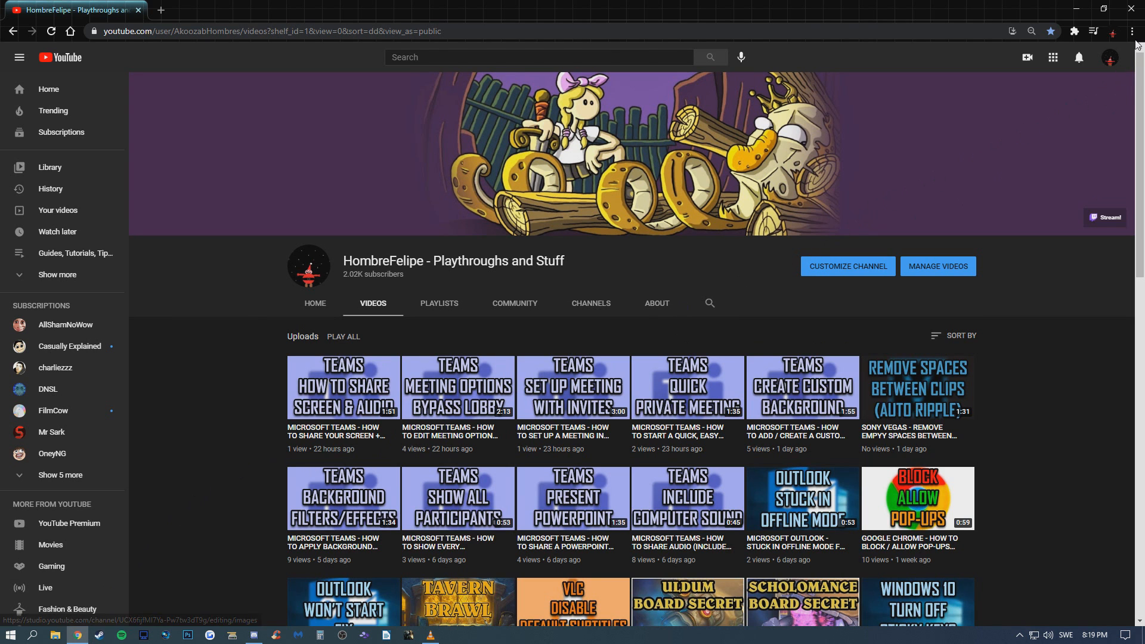
- Open Chrome's Cast dialog listing Living Room TV and the LG webOS TV
{"action": "left_click", "coordinate": [1132, 32]}
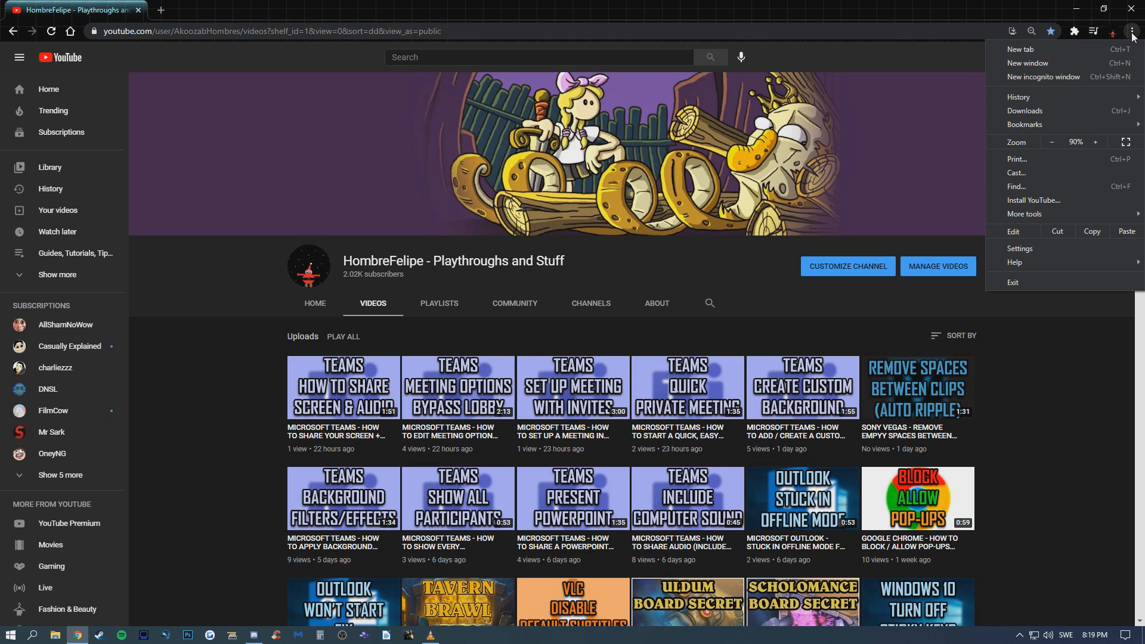
{"action": "mouse_move", "coordinate": [1025, 183]}
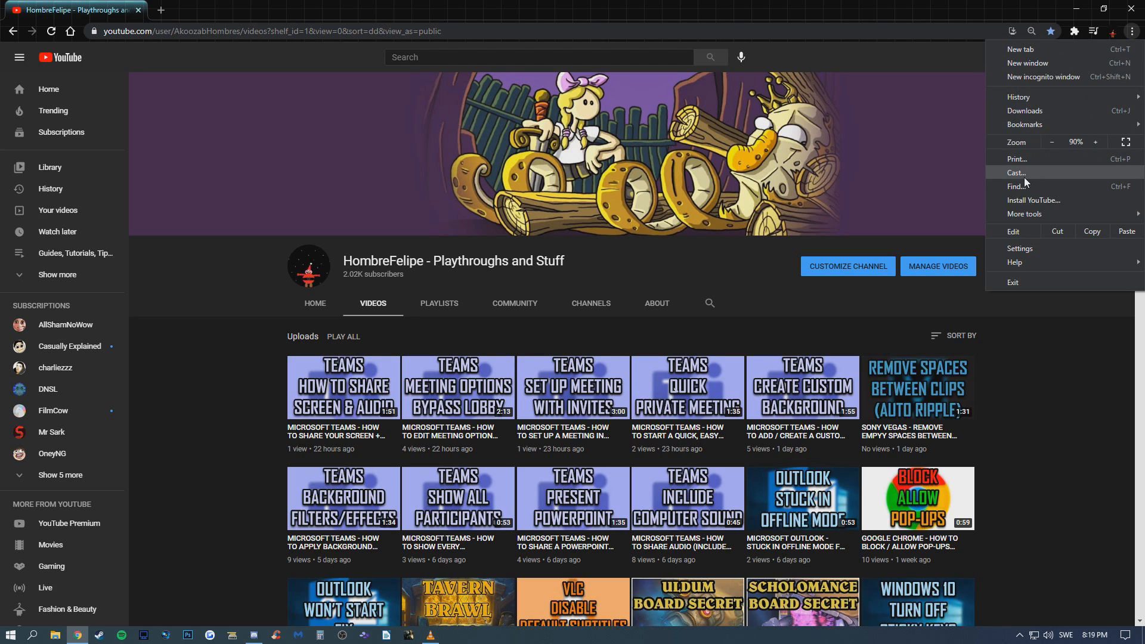
{"action": "left_click", "coordinate": [1018, 173]}
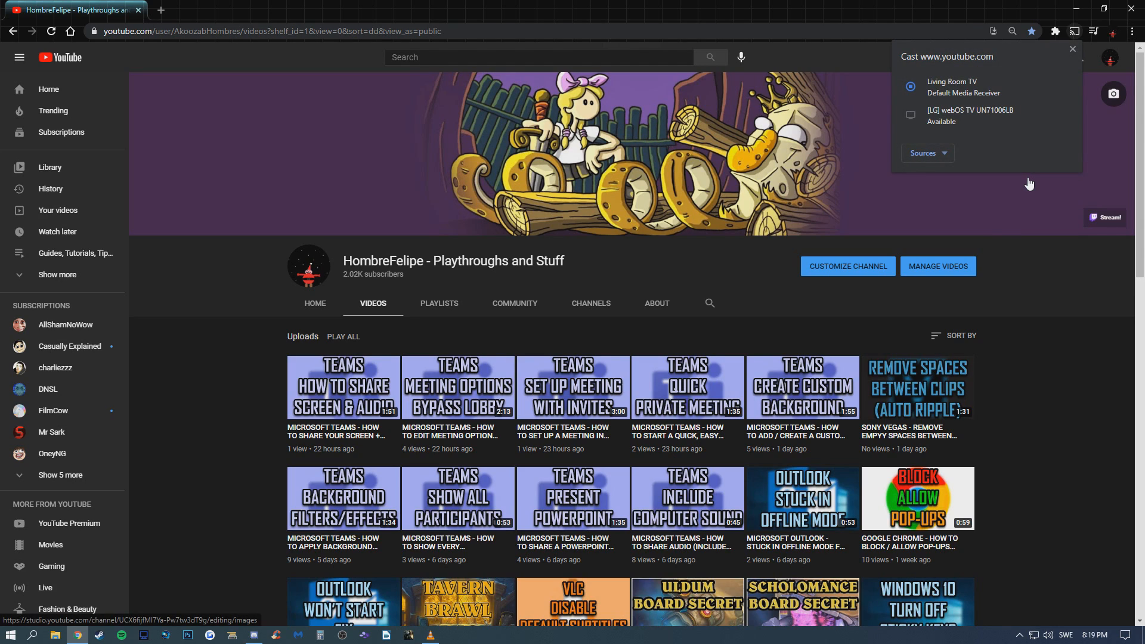
{"action": "left_click", "coordinate": [952, 86]}
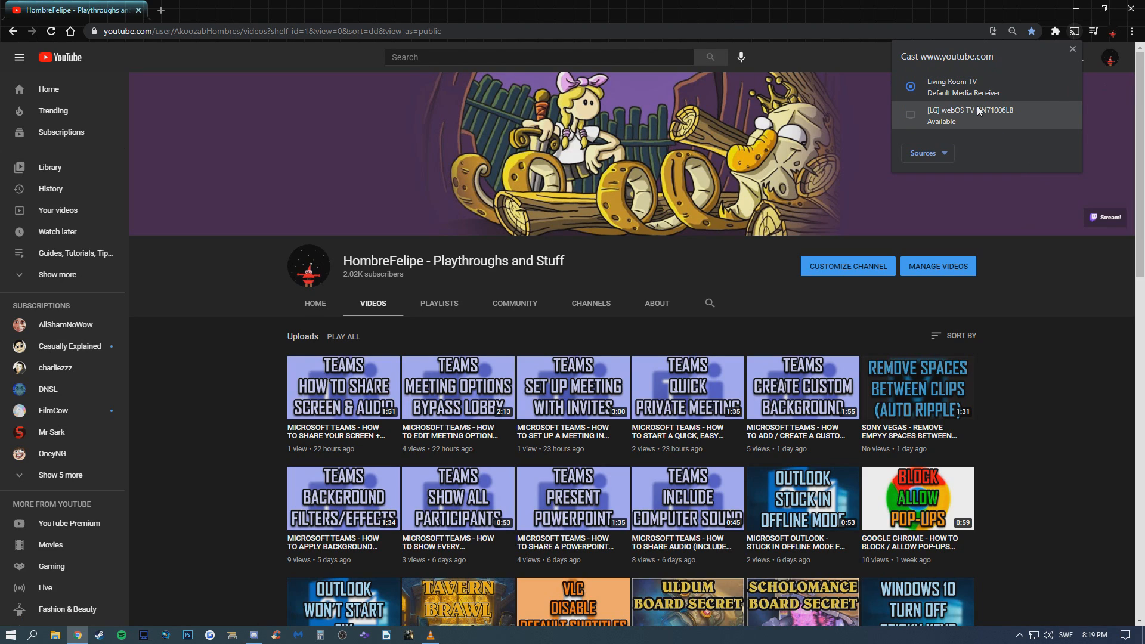
{"action": "left_click", "coordinate": [952, 86]}
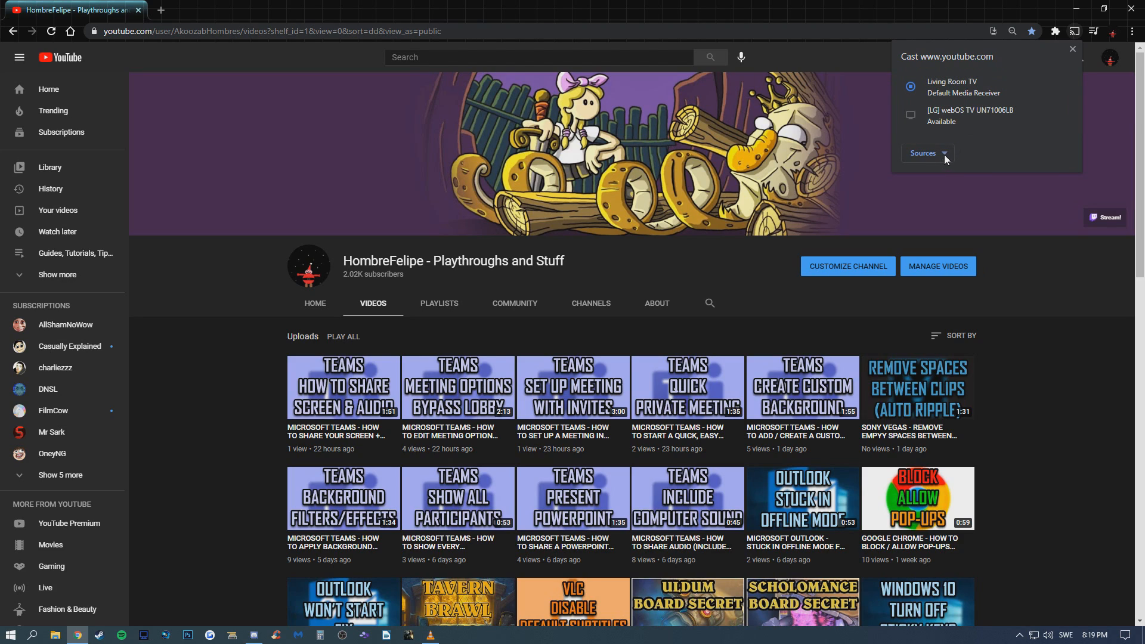
- Change the Cast source from the YouTube tab to Cast desktop
{"action": "left_click", "coordinate": [926, 154]}
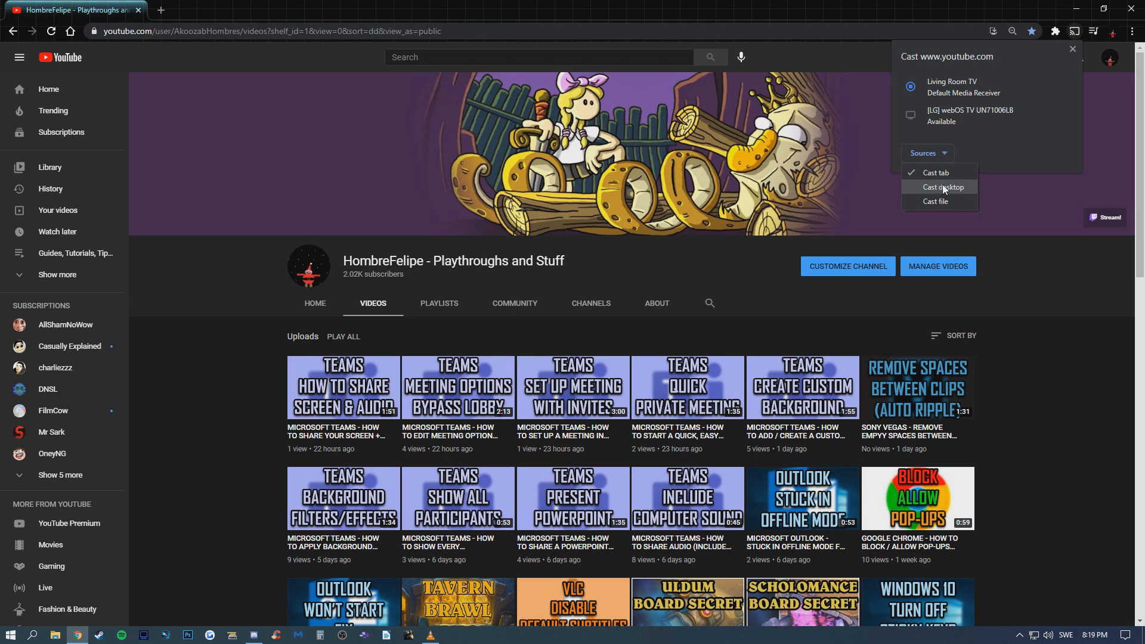
{"action": "left_click", "coordinate": [941, 187]}
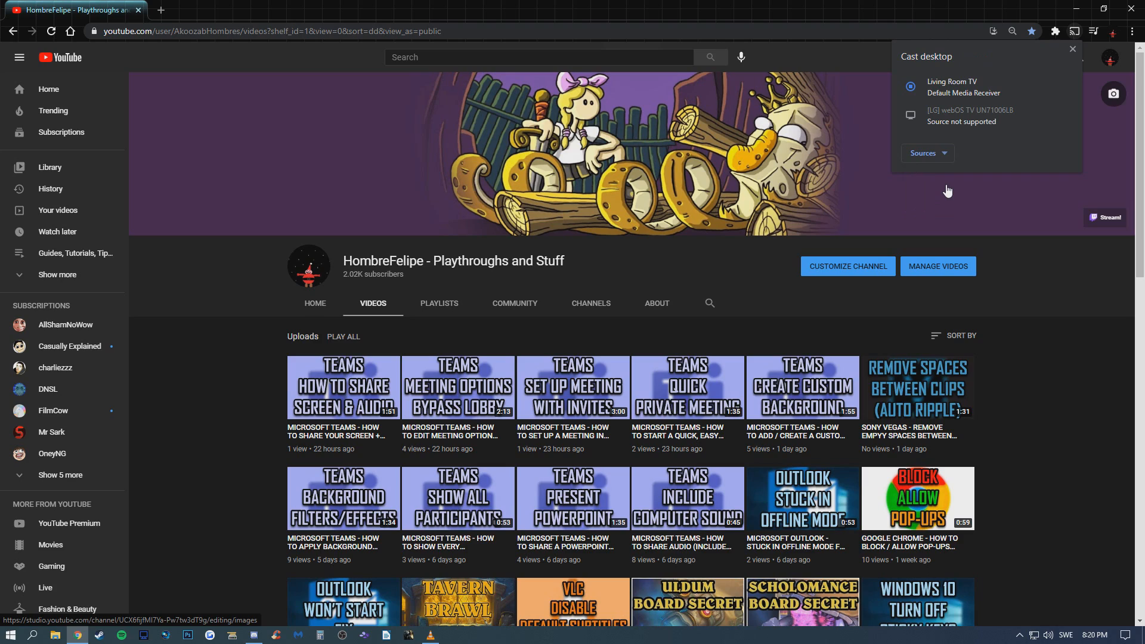